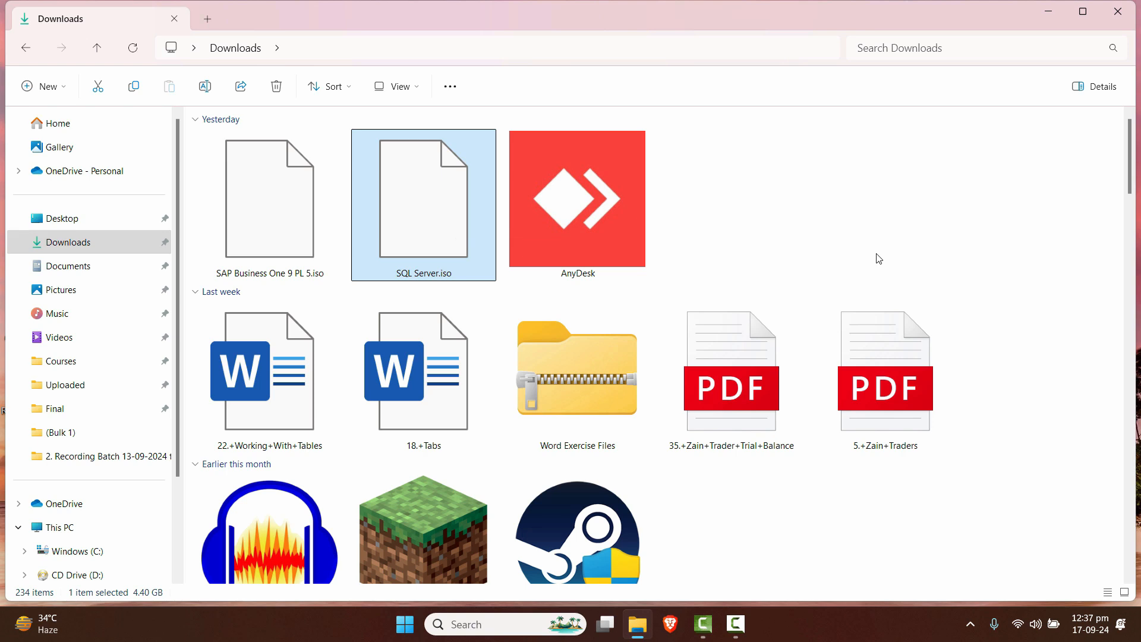
mouse_move(602, 178)
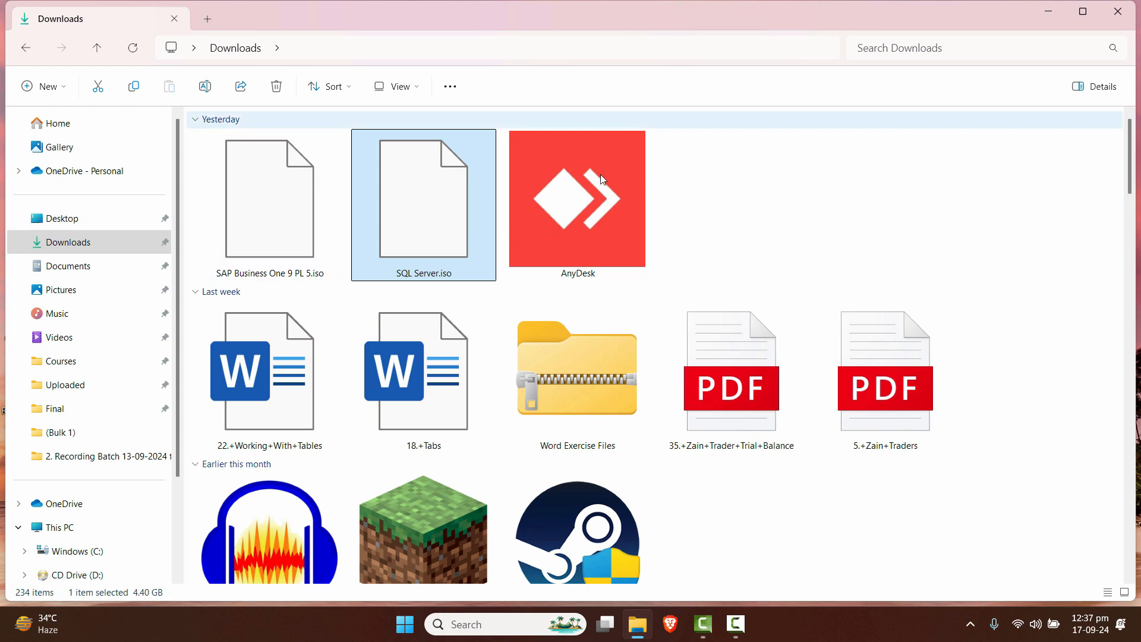
mouse_move(447, 208)
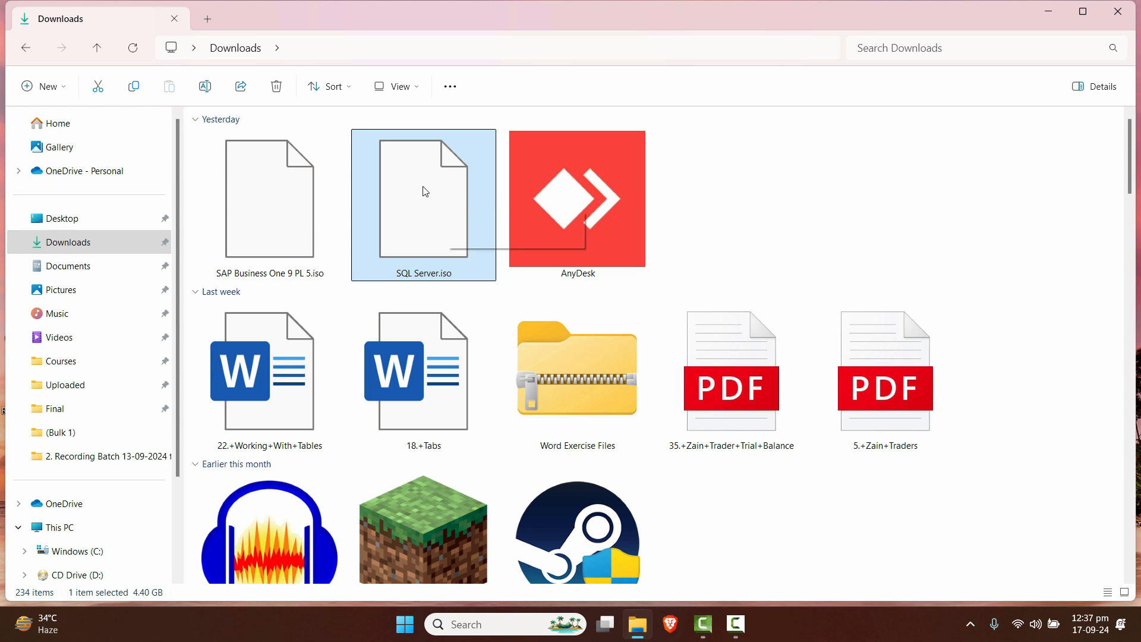
Check the right-click actions offered for SQL Server.iso in Downloads (no Mount yet)
right_click(424, 191)
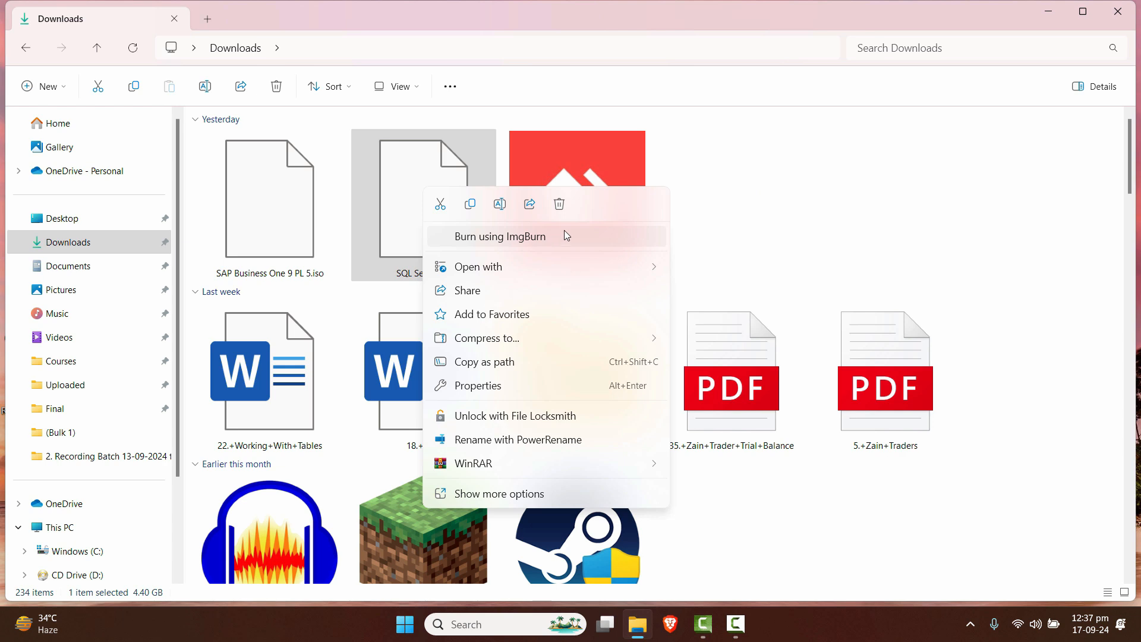
left_click(747, 214)
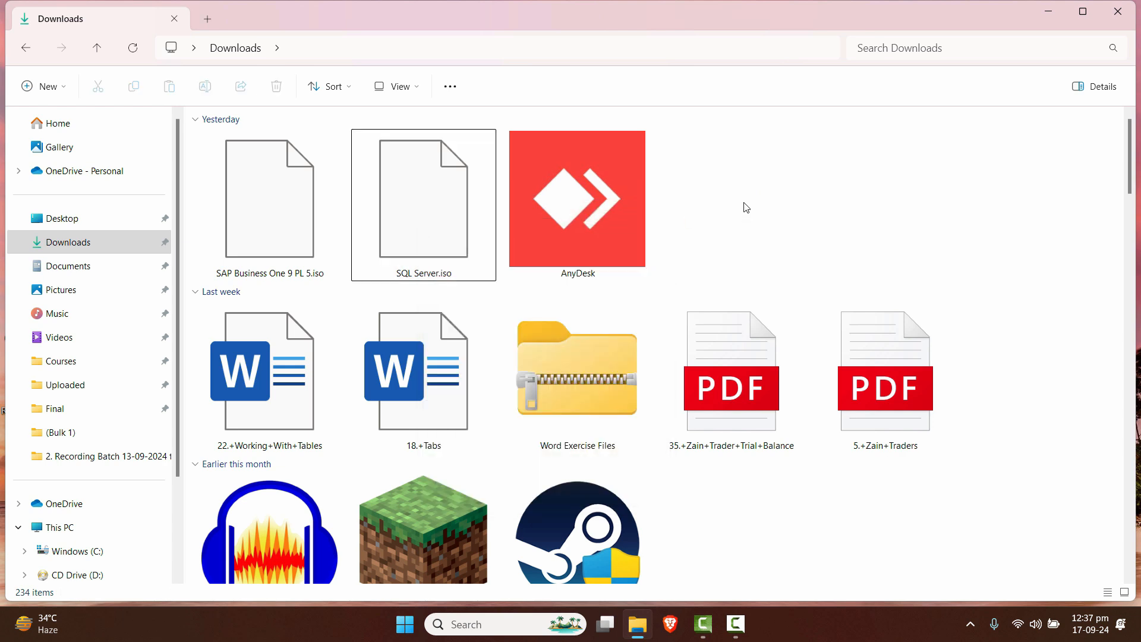
mouse_move(778, 239)
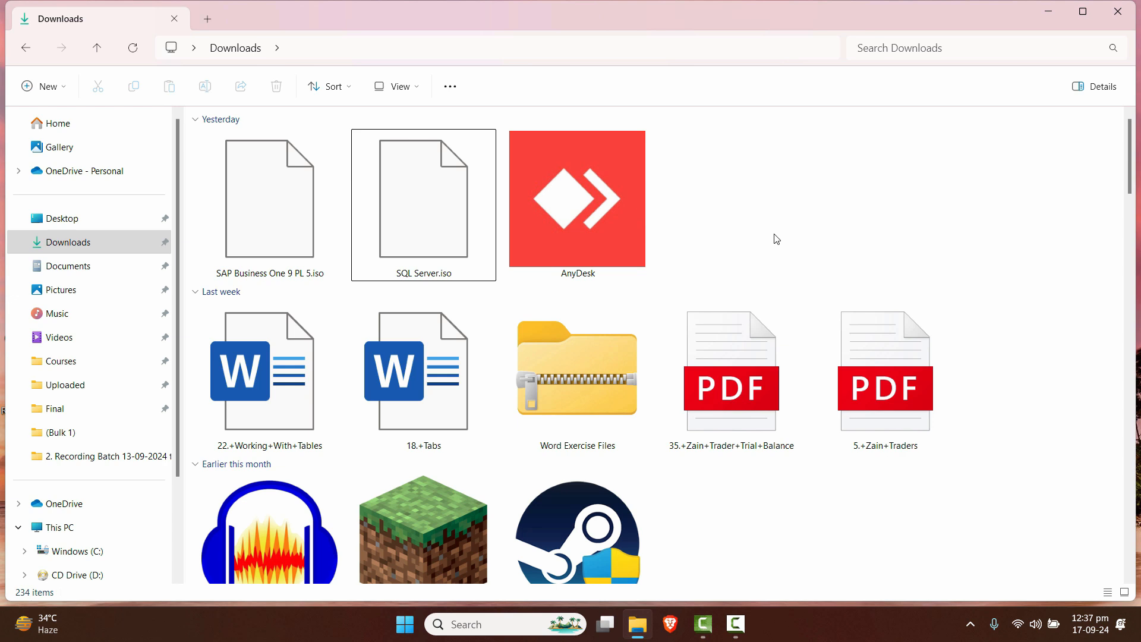
mouse_move(777, 232)
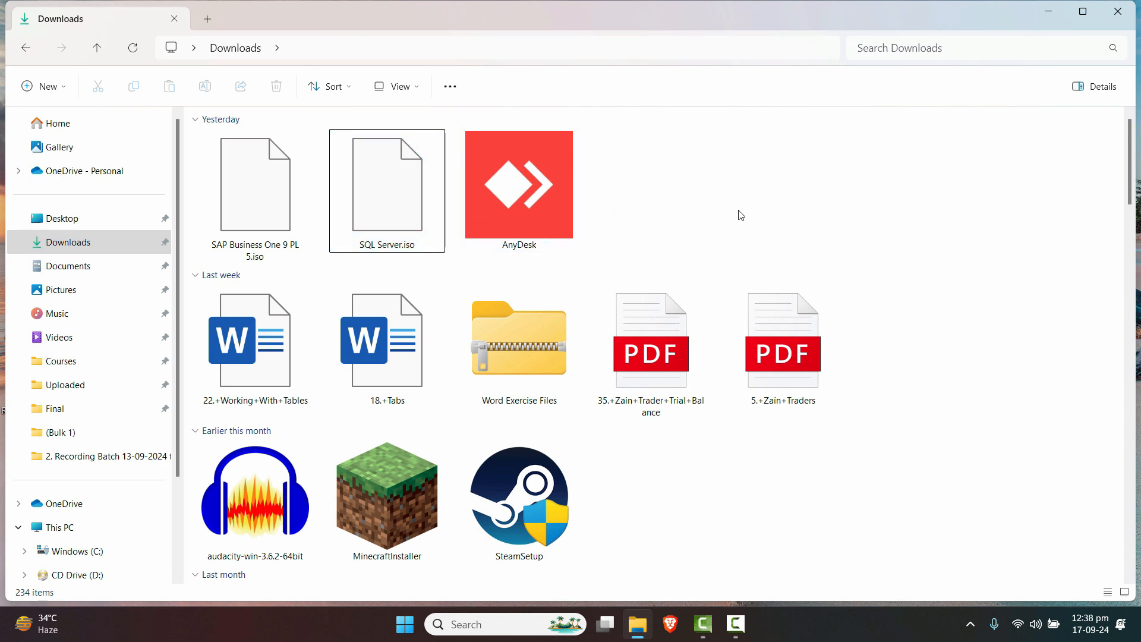
mouse_move(744, 193)
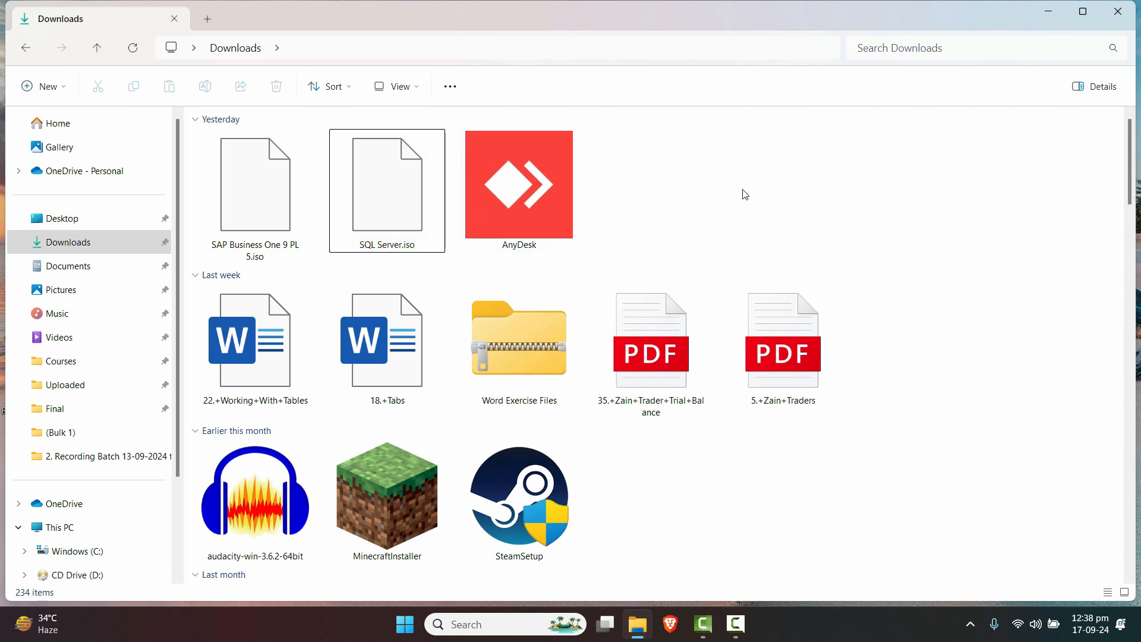
Launch the Settings app from a Start menu search for 'set'
left_click(404, 626)
type("set")
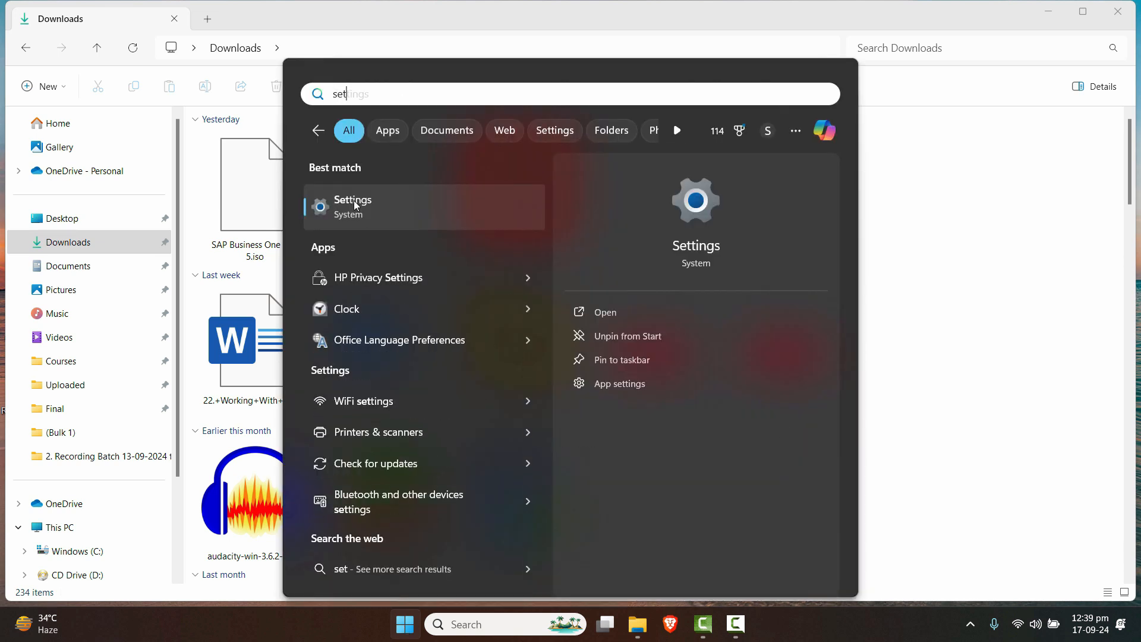
left_click(352, 205)
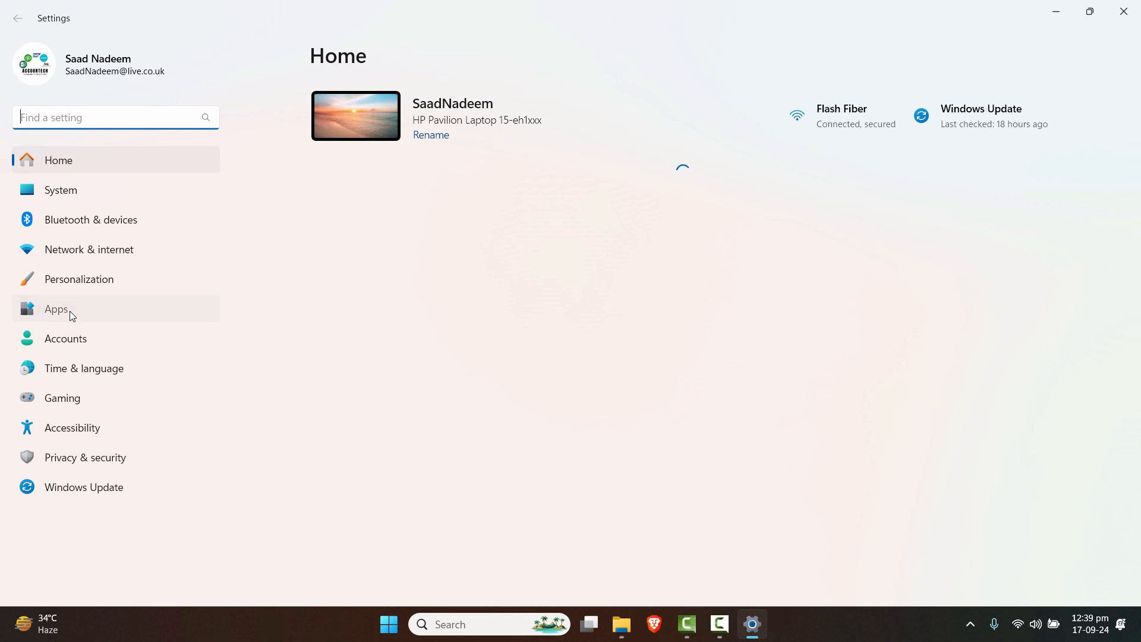
In Apps > Default apps, search 'disk' and view Windows Disc Image Burner's file types
left_click(56, 309)
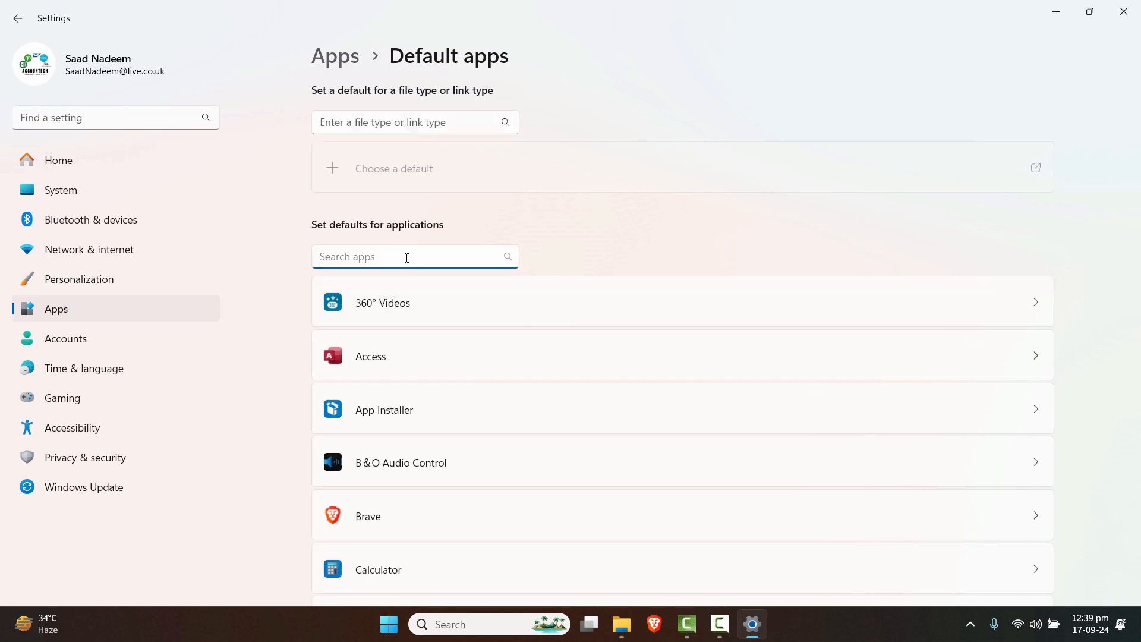
type("disk")
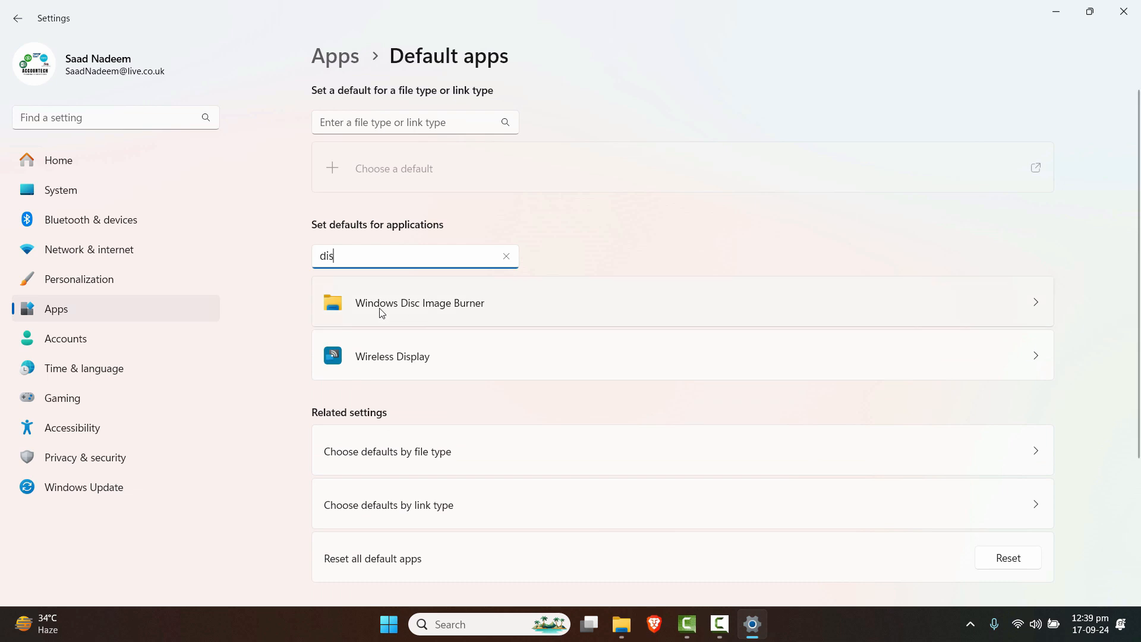
mouse_move(425, 323)
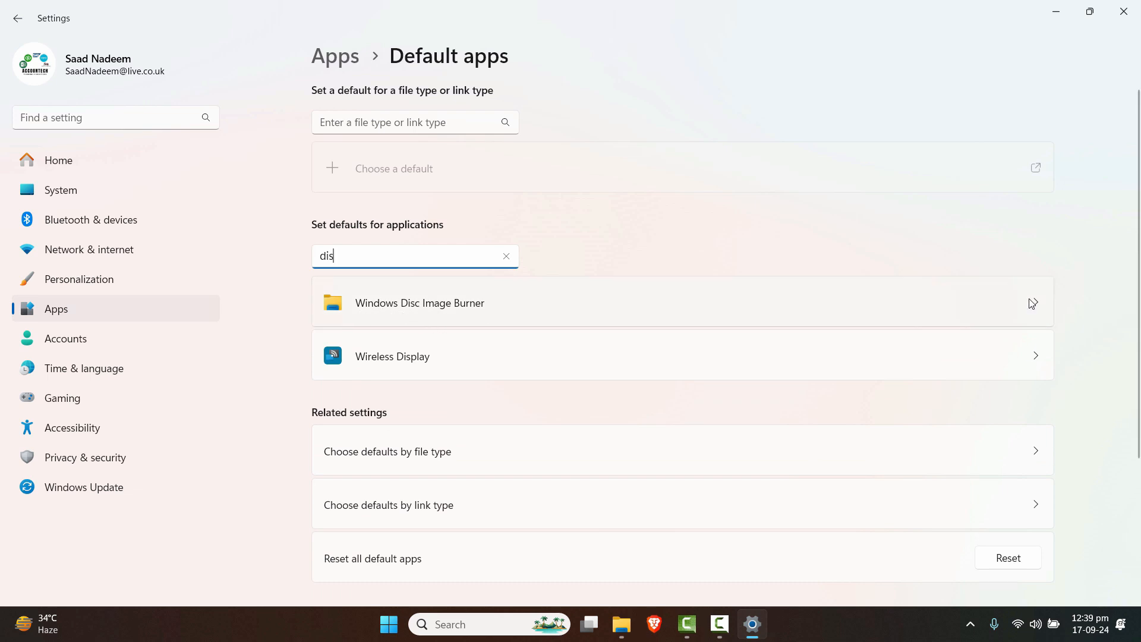
left_click(420, 304)
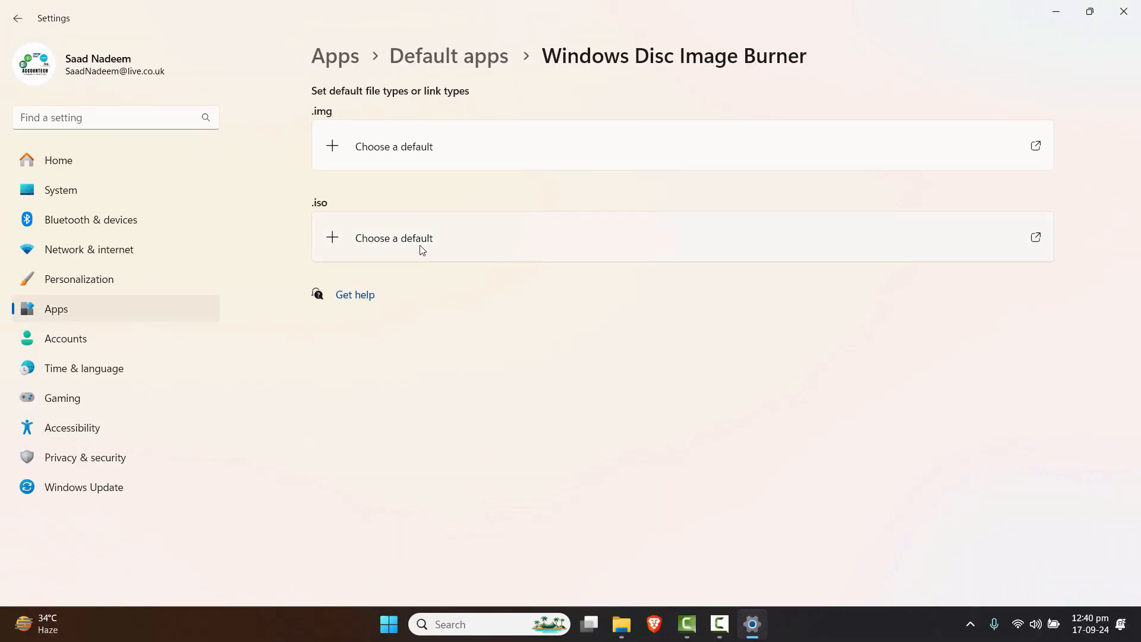
mouse_move(382, 251)
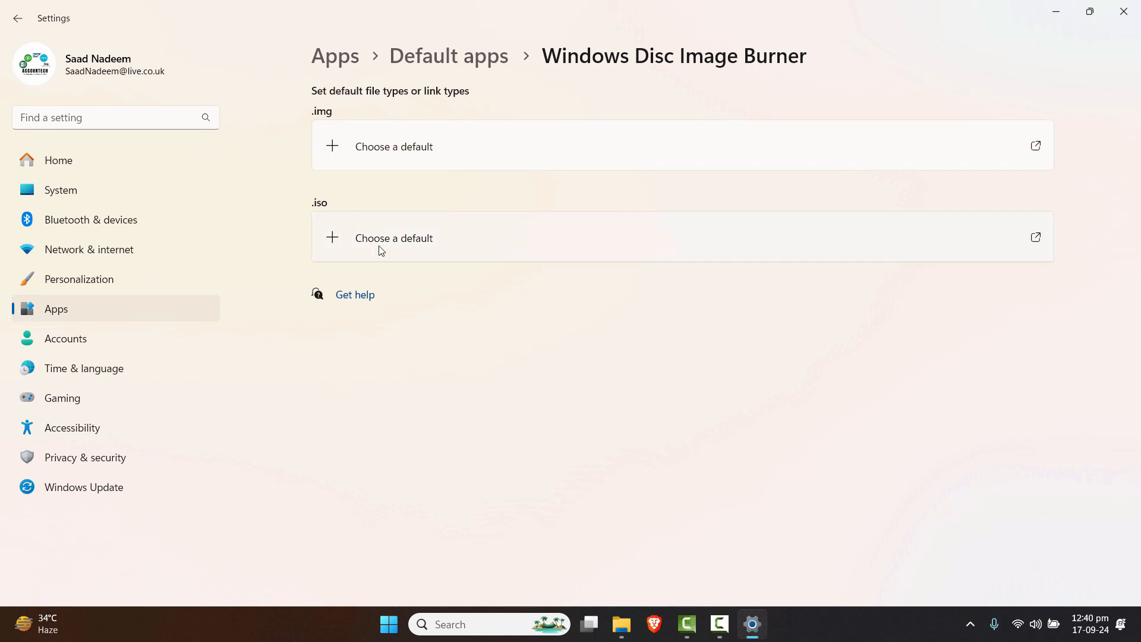
mouse_move(399, 258)
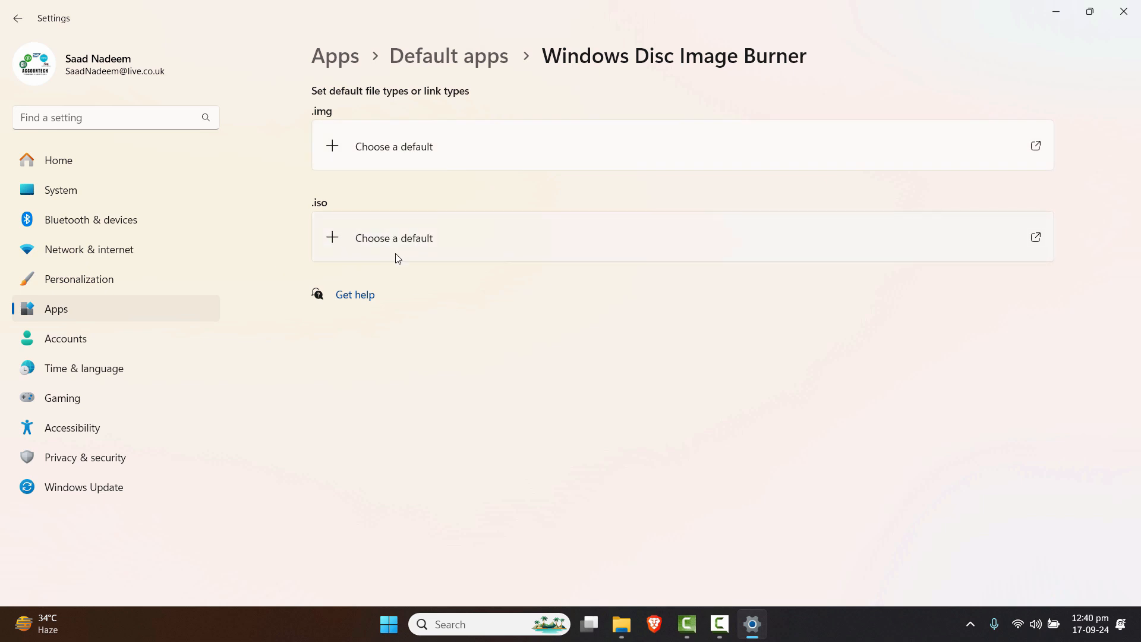
Make Windows Explorer the default app for .iso files, then close Settings
left_click(393, 238)
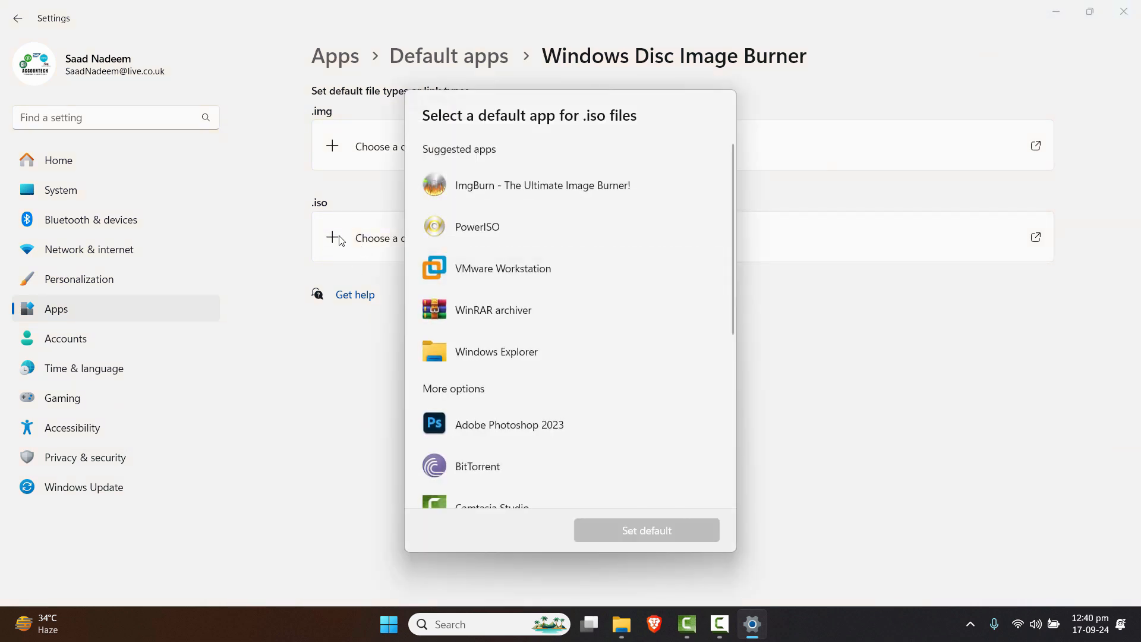
mouse_move(495, 364)
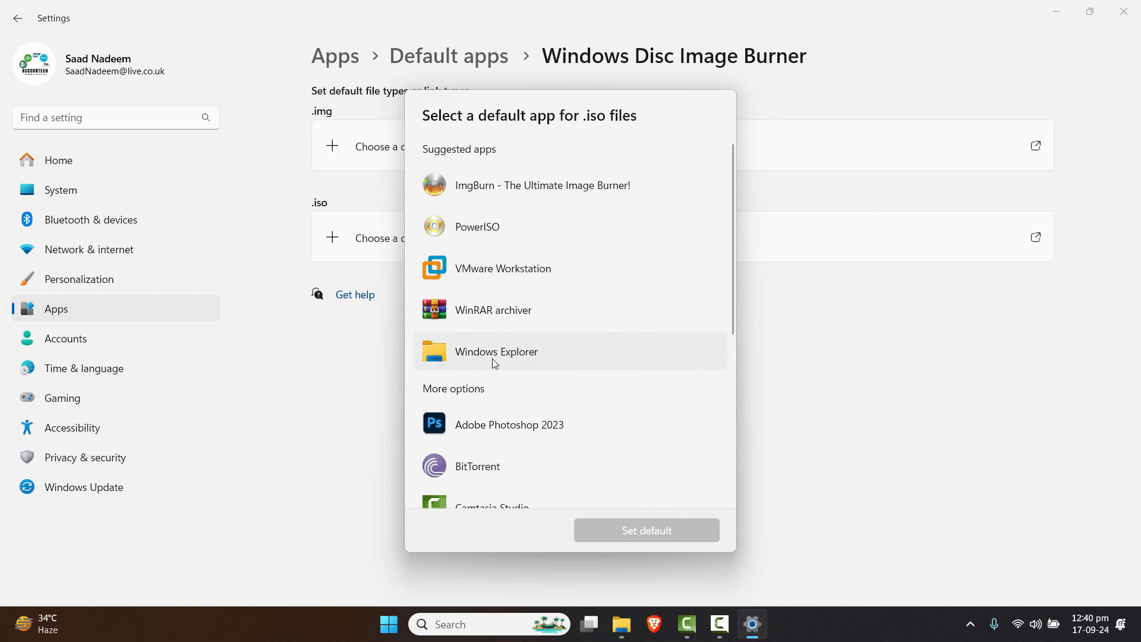
left_click(497, 351)
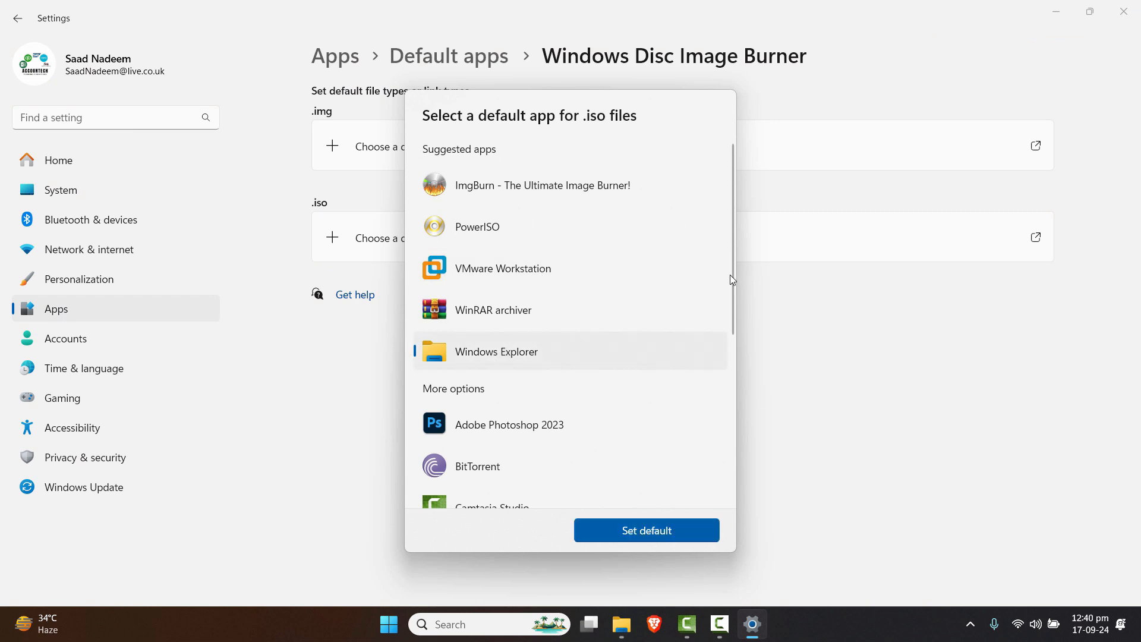
scroll("down", 3)
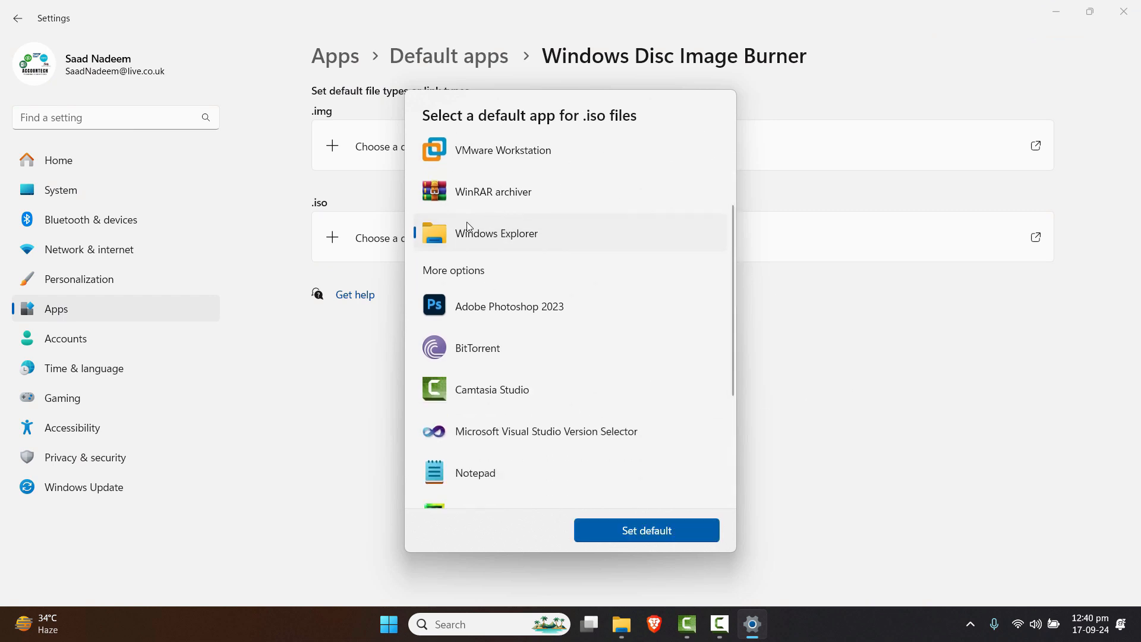
left_click(646, 530)
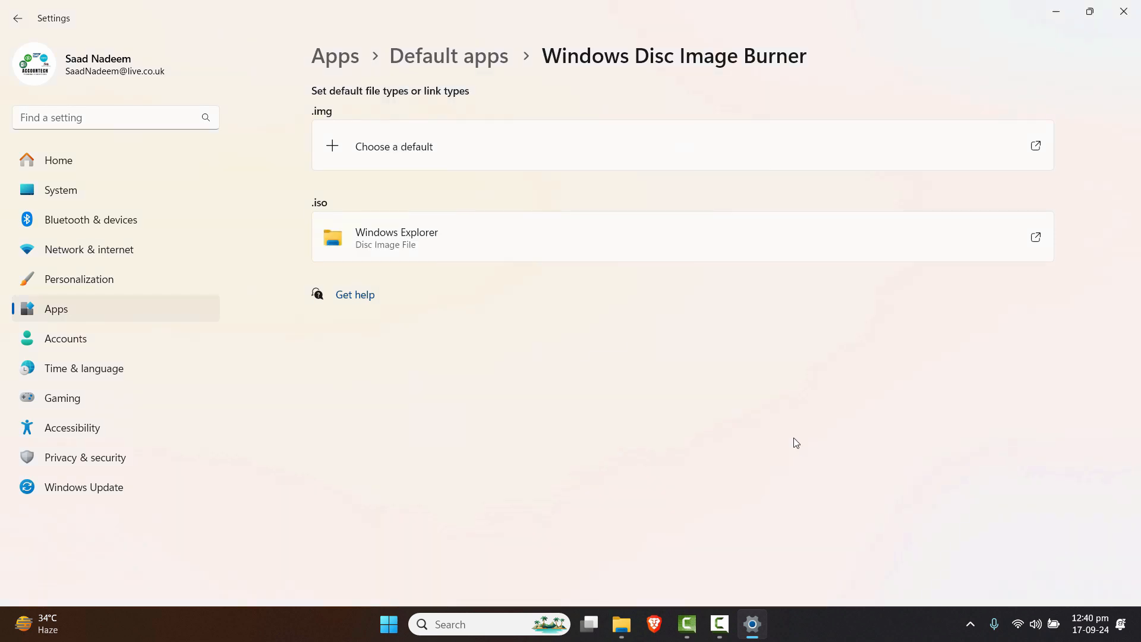
mouse_move(1137, 25)
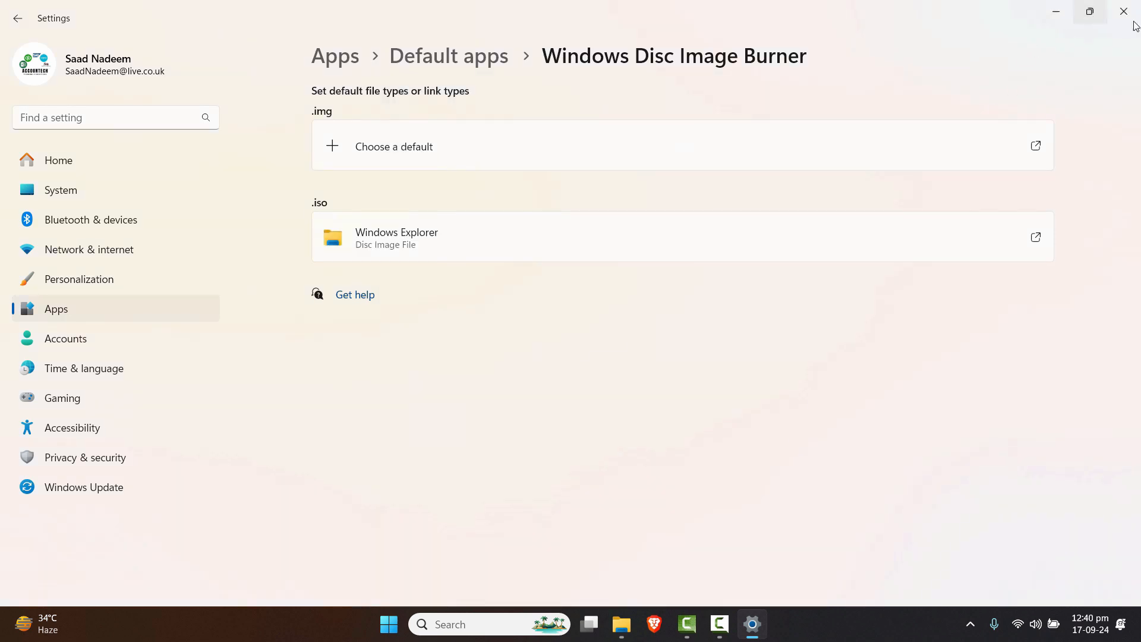
left_click(449, 55)
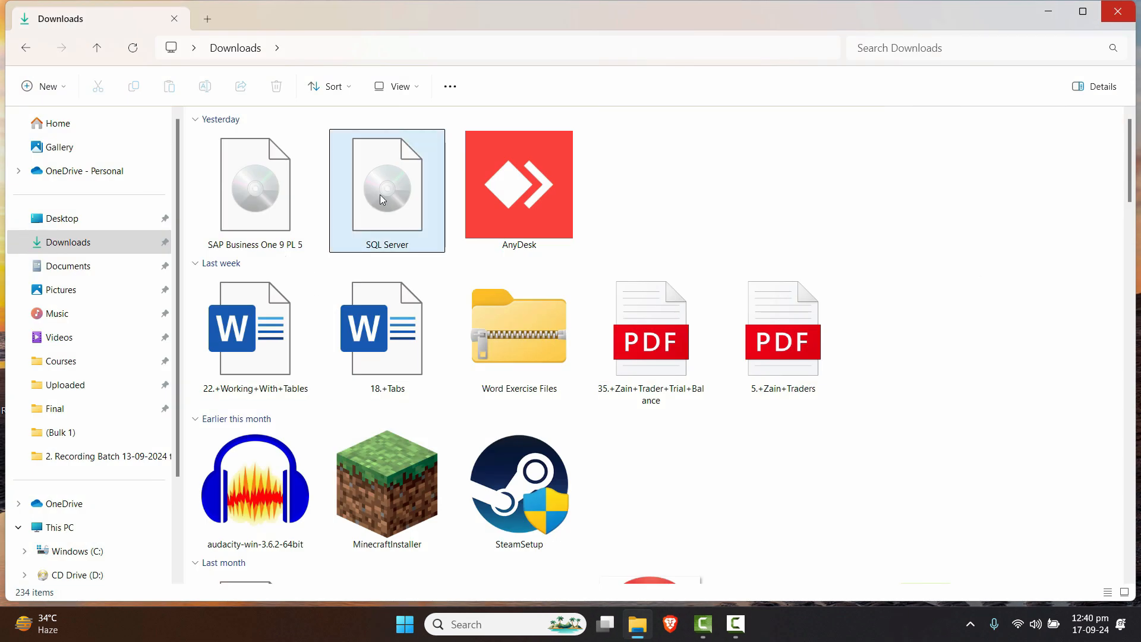
Confirm SQL Server.iso's context menu now offers Mount, then dismiss it
right_click(381, 200)
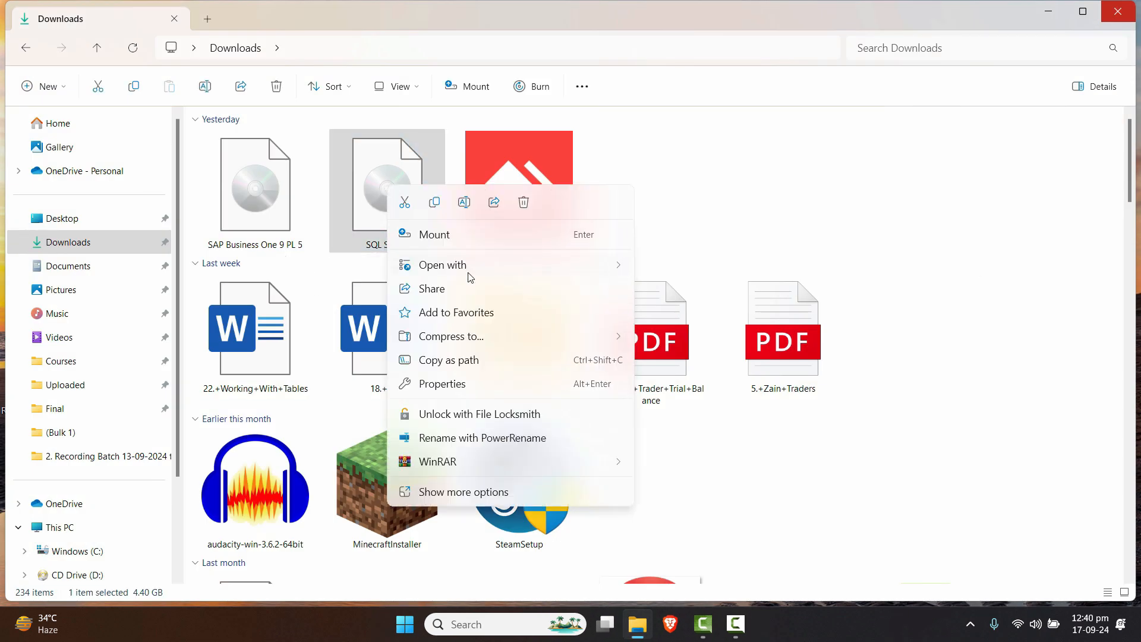
mouse_move(507, 239)
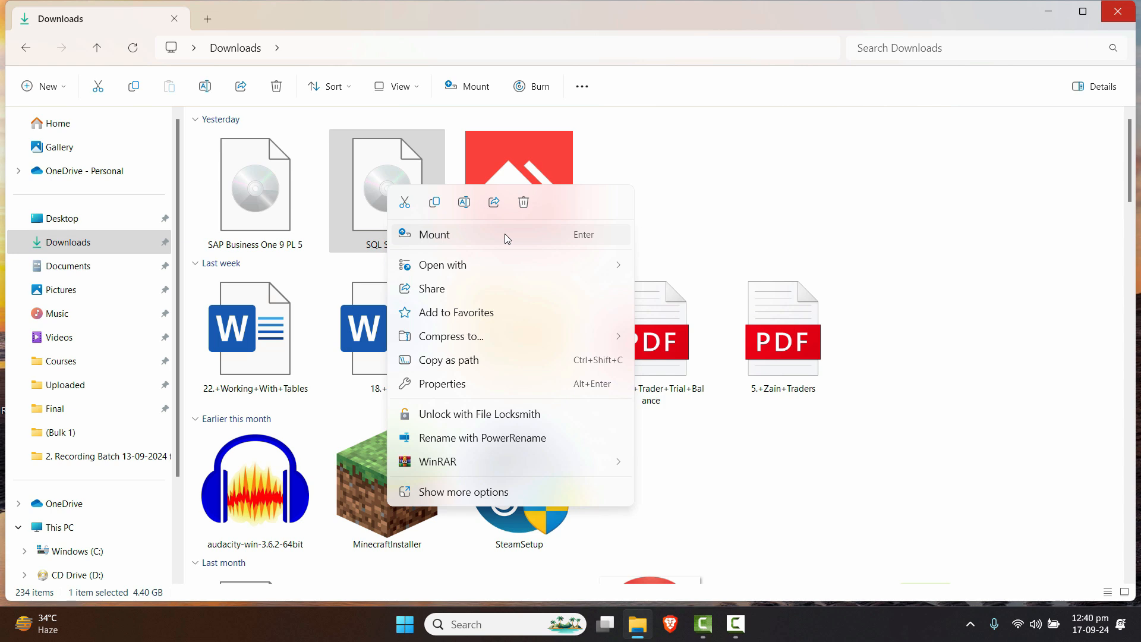
left_click(837, 228)
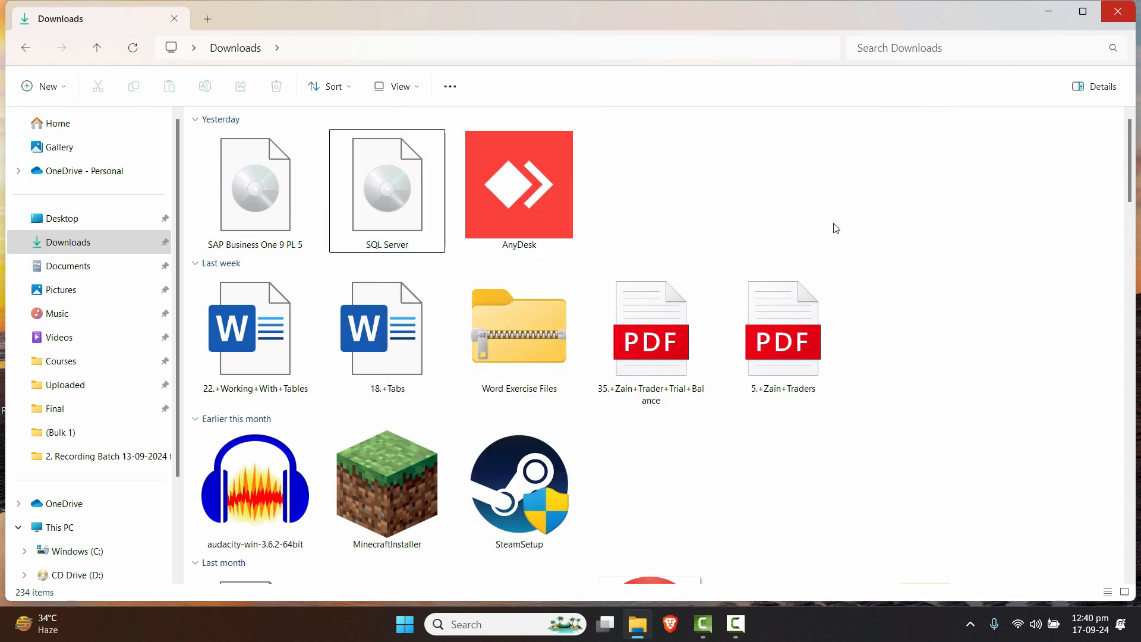
mouse_move(854, 219)
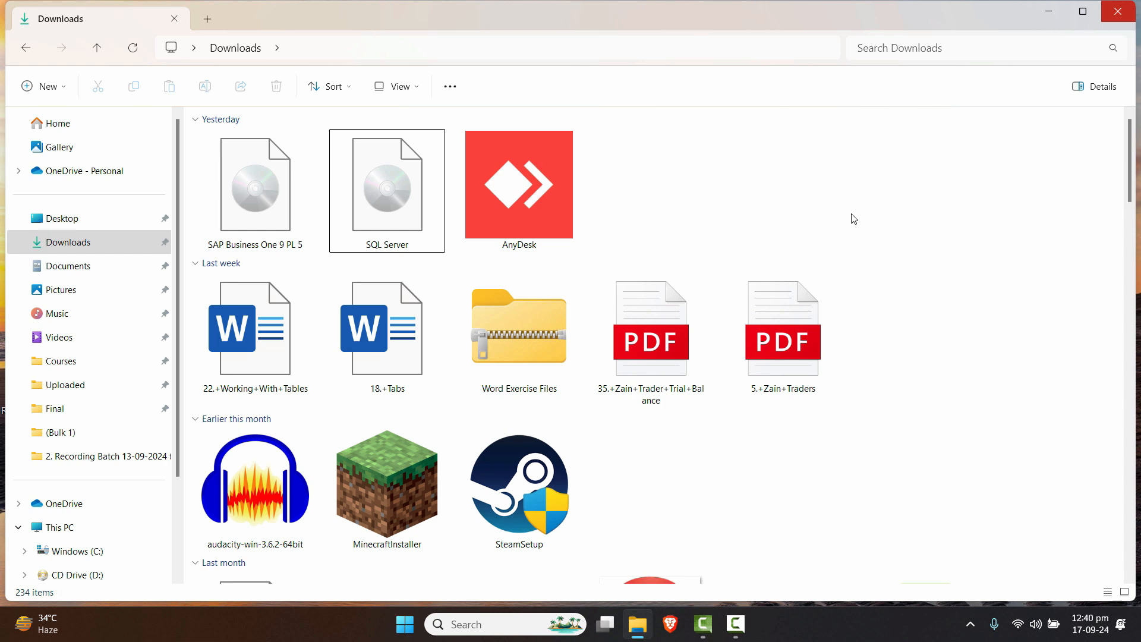
mouse_move(856, 208)
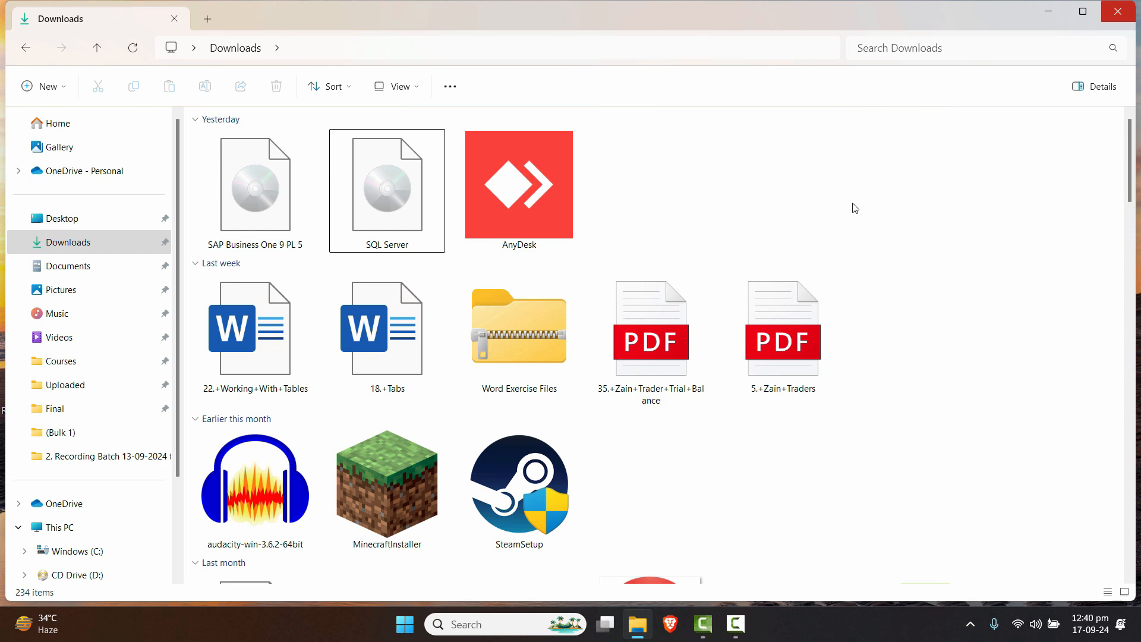